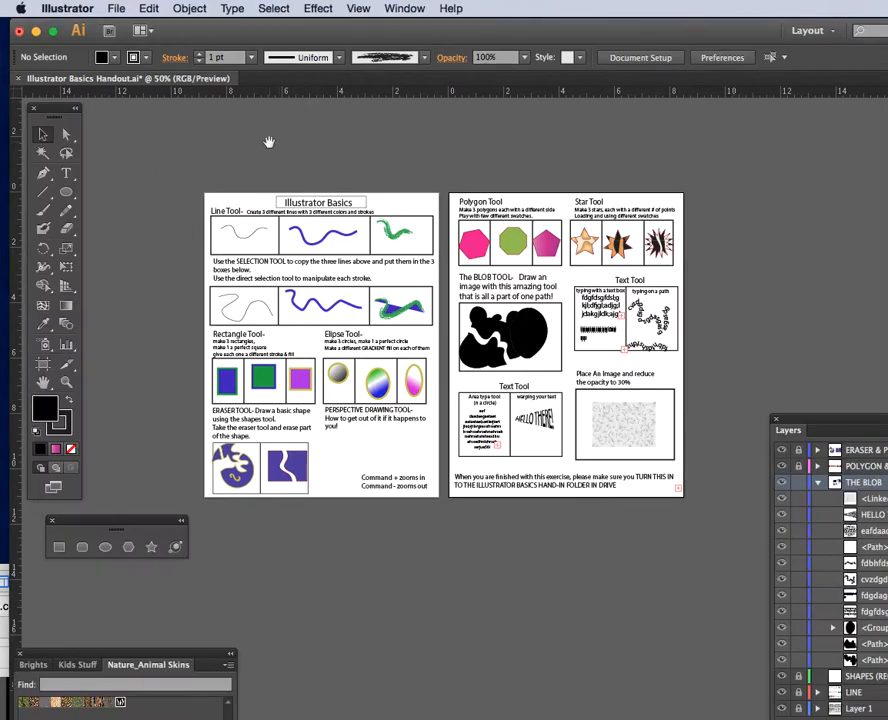
Step: Bring up the Save As dialog for the handout from the File menu
{"action": "left_click", "coordinate": [116, 8]}
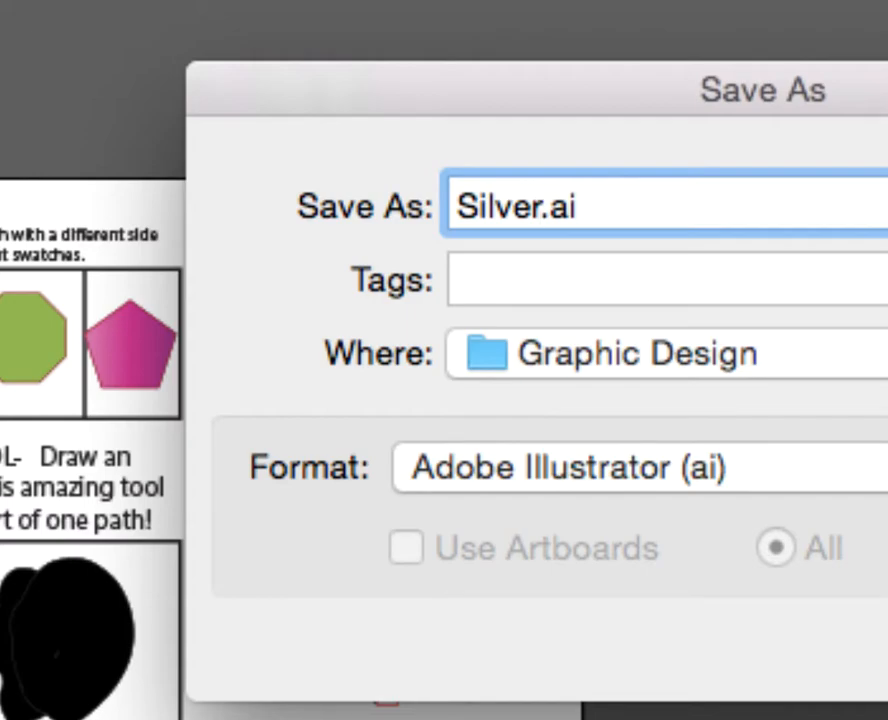
Step: Rename the file to 'Silver R Basic.ai' and open the save-location list
{"action": "type", "text": "Basic"}
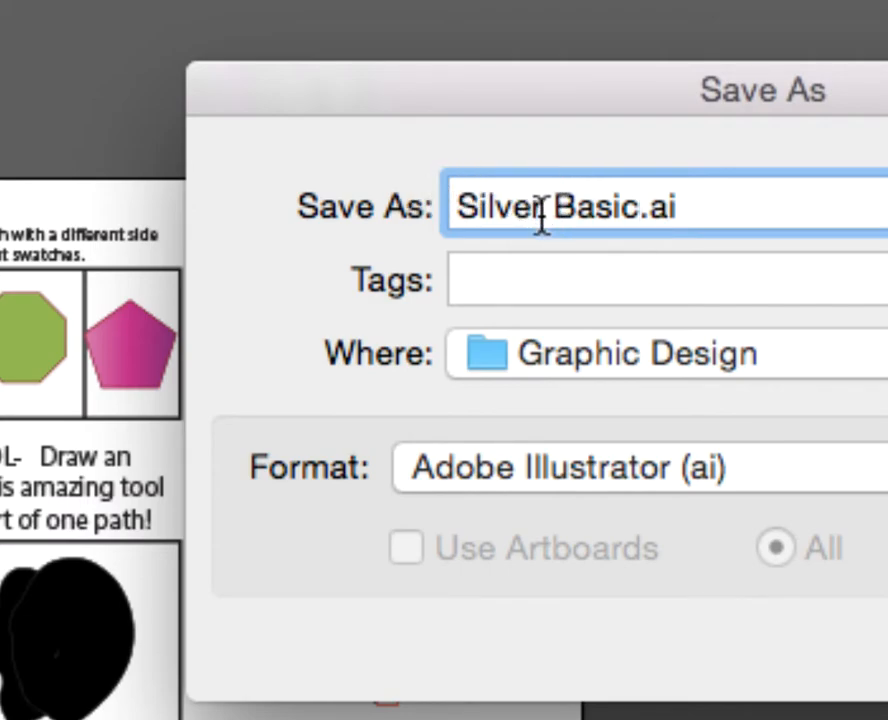
{"action": "type", "text": "R"}
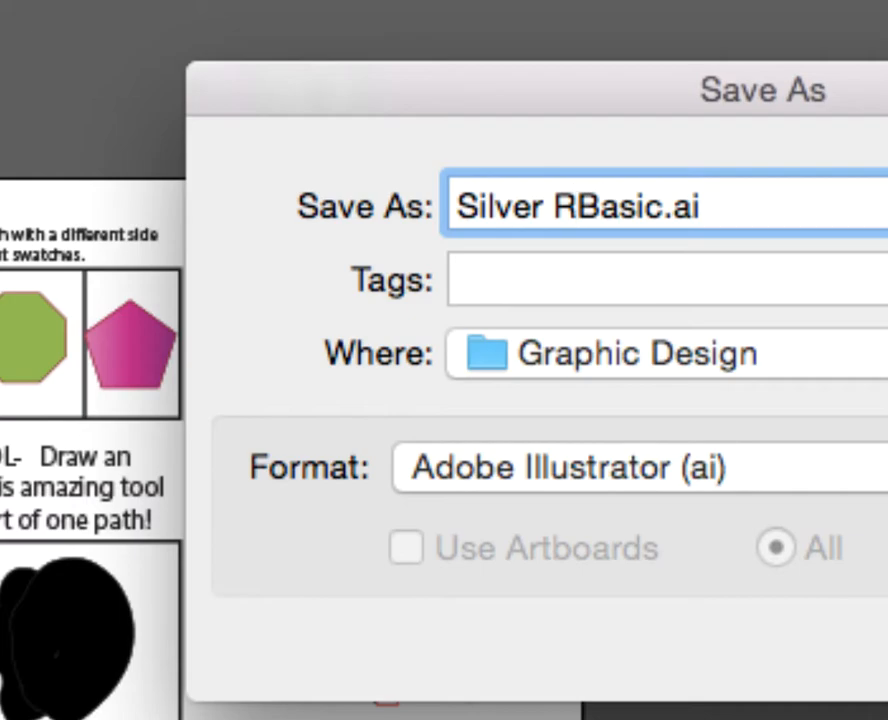
{"action": "key", "text": "space"}
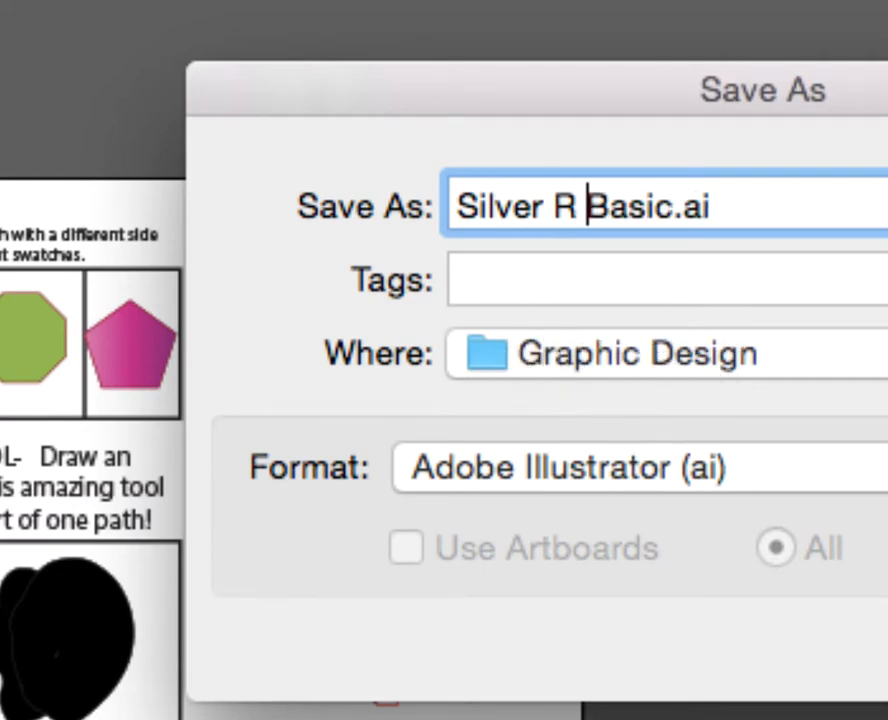
{"action": "left_click", "coordinate": [635, 353]}
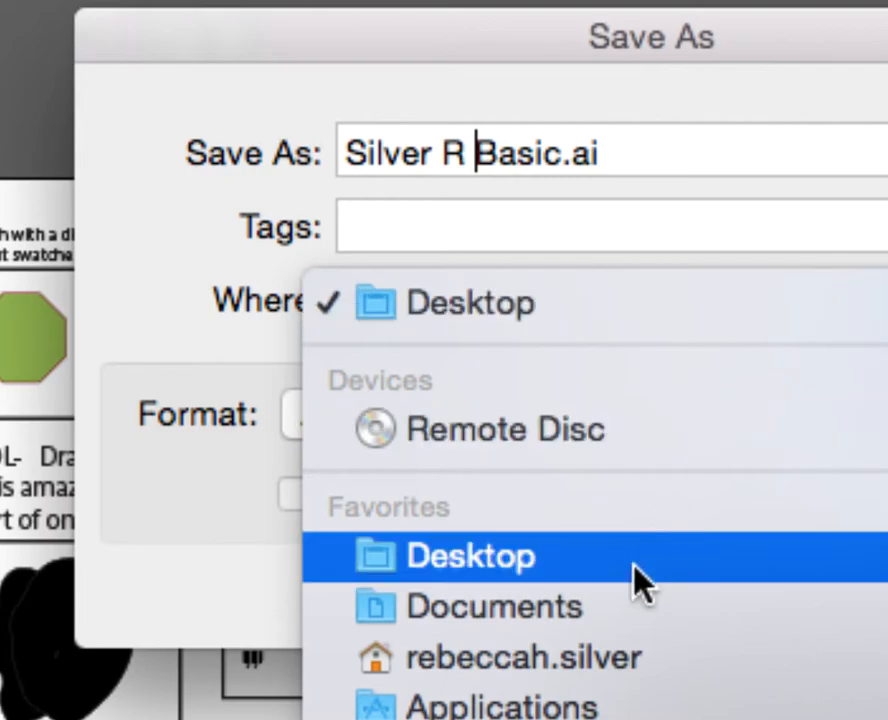
Step: Save the handout into the Graphic Design folder, accepting the default Illustrator options
{"action": "left_click", "coordinate": [470, 556]}
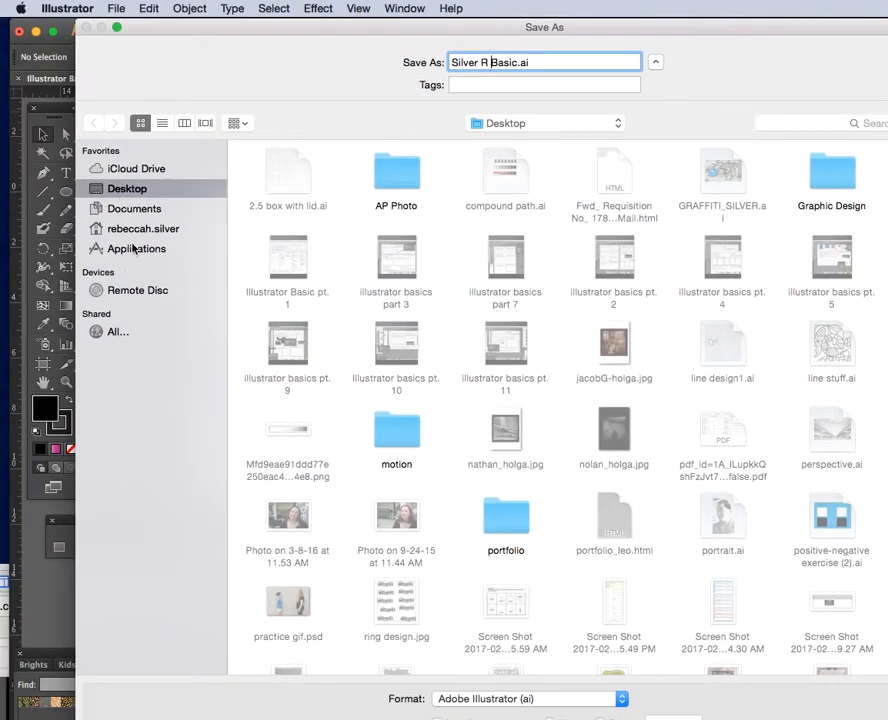
{"action": "left_click", "coordinate": [143, 228]}
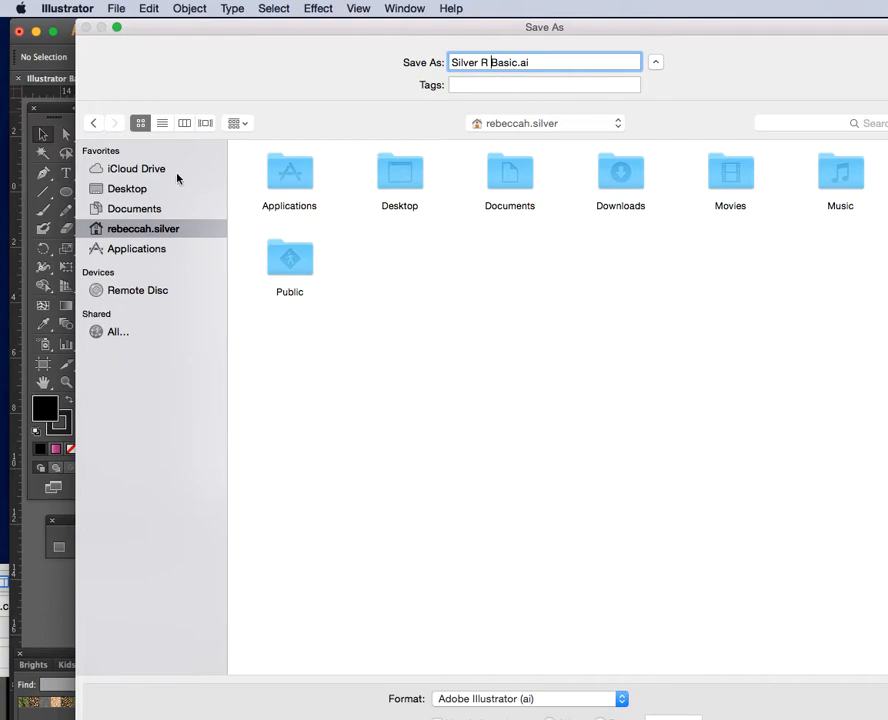
{"action": "left_click", "coordinate": [126, 188]}
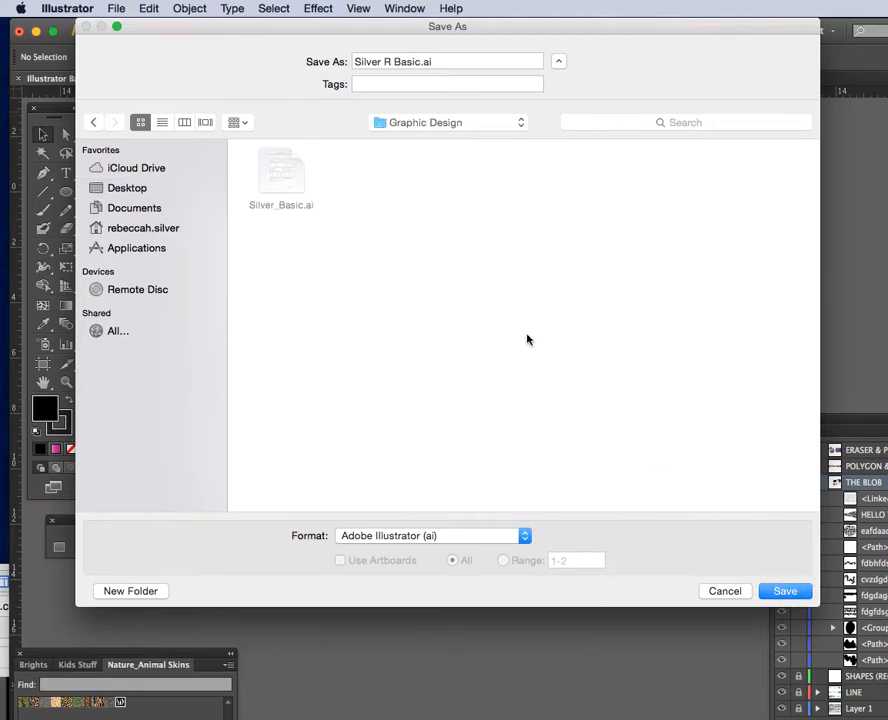
{"action": "left_click", "coordinate": [785, 590]}
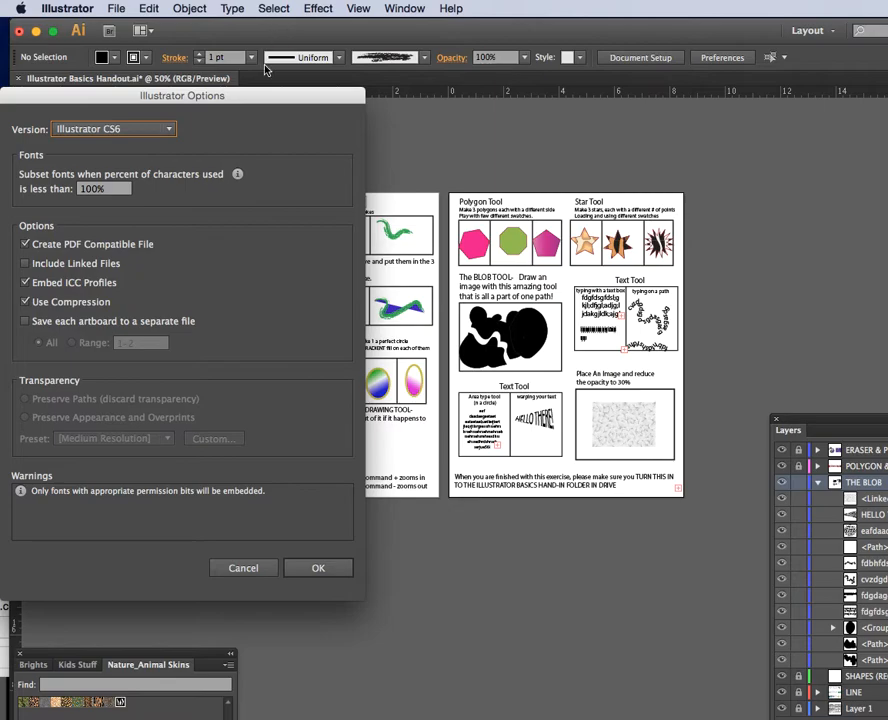
{"action": "left_click", "coordinate": [318, 568]}
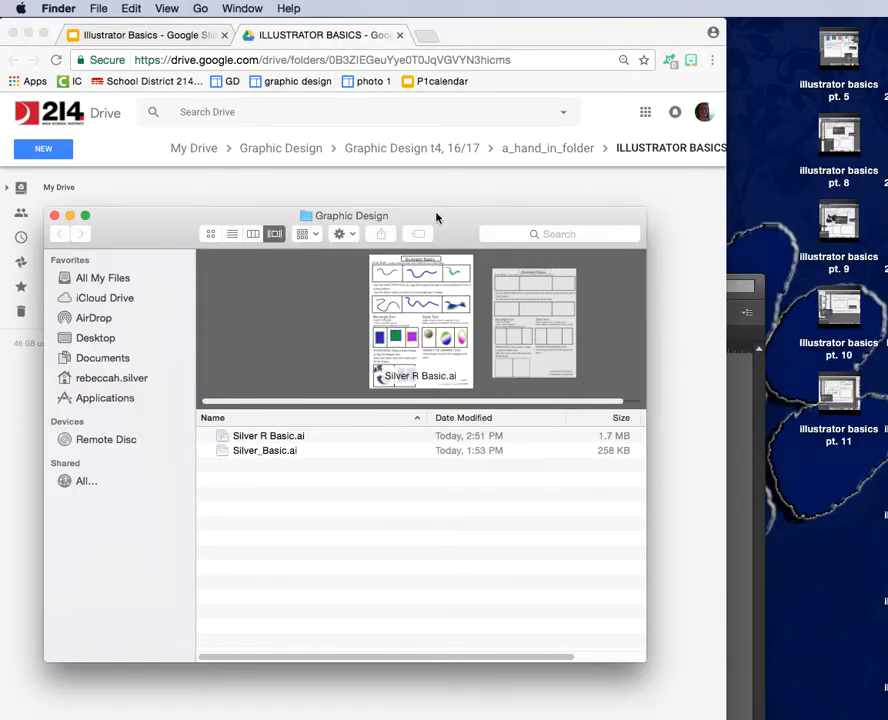
Step: Drag Silver R Basic.ai from Finder into the ILLUSTRATOR BASICS Drive folder
{"action": "left_click_drag", "start_coordinate": [351, 215], "coordinate": [663, 354]}
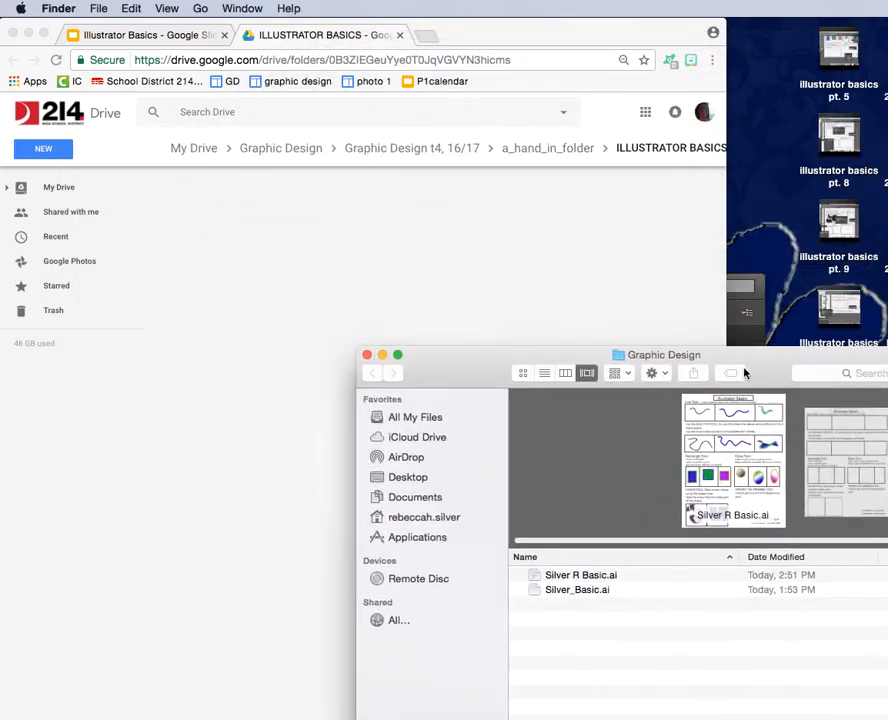
{"action": "left_click", "coordinate": [581, 575]}
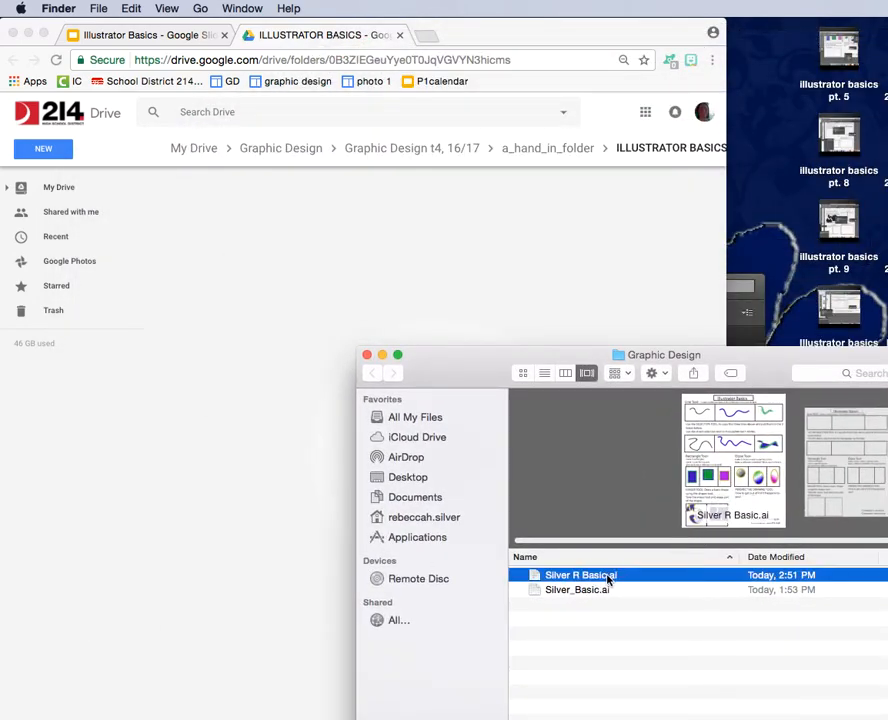
{"action": "left_click_drag", "start_coordinate": [581, 575], "coordinate": [335, 248]}
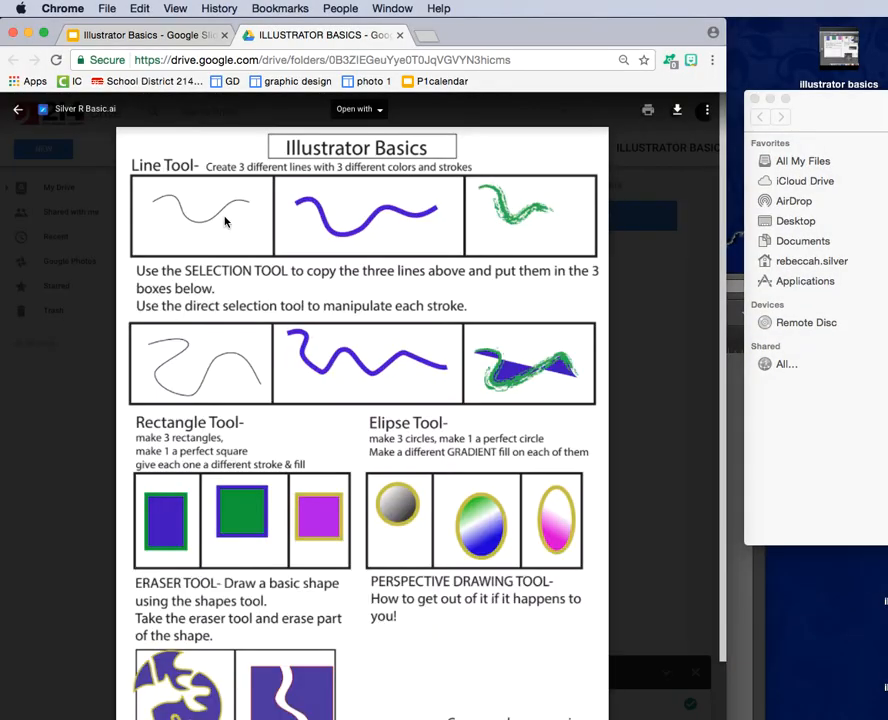
{"action": "scroll", "scroll_direction": "down", "scroll_amount": 3}
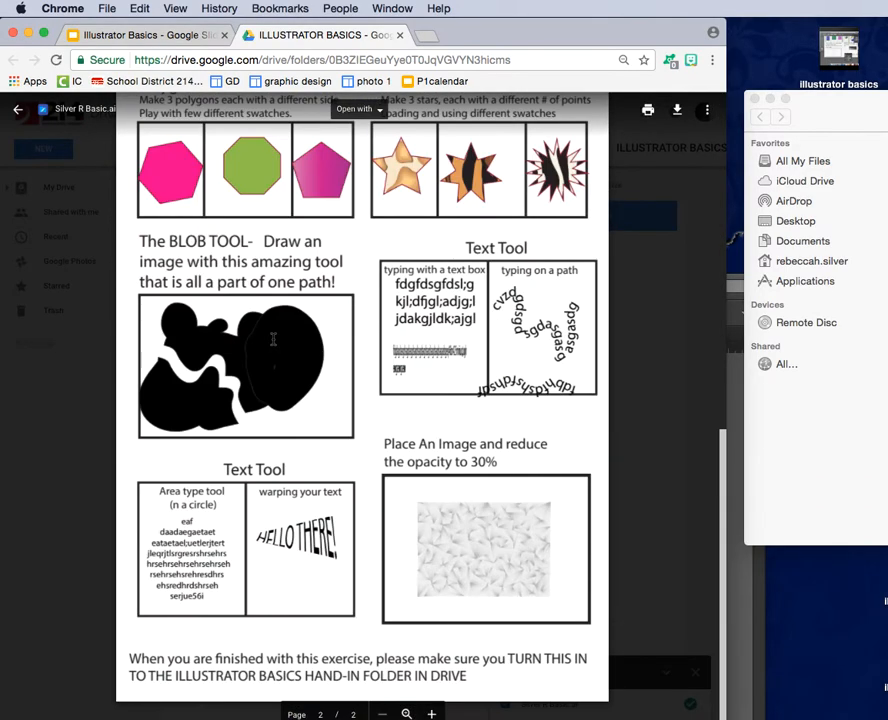
{"action": "scroll", "scroll_direction": "up", "scroll_amount": 3}
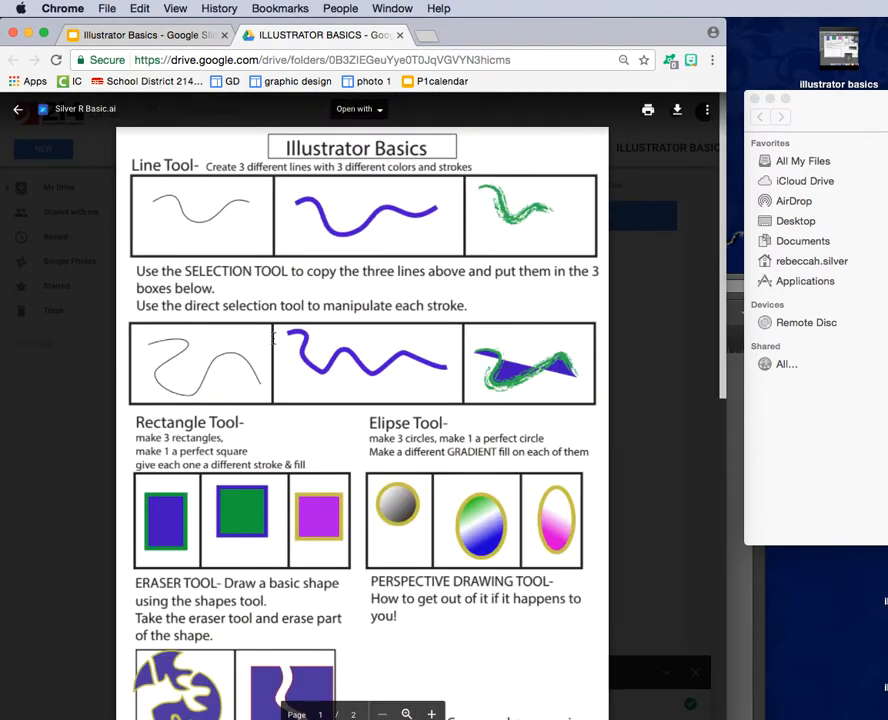